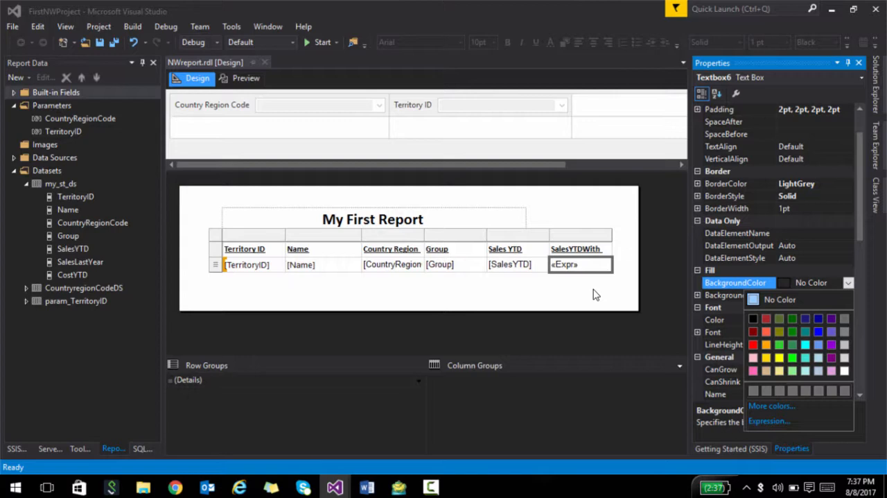
Add a new text box to the report body and begin its Value expression
{"action": "left_click", "coordinate": [769, 422]}
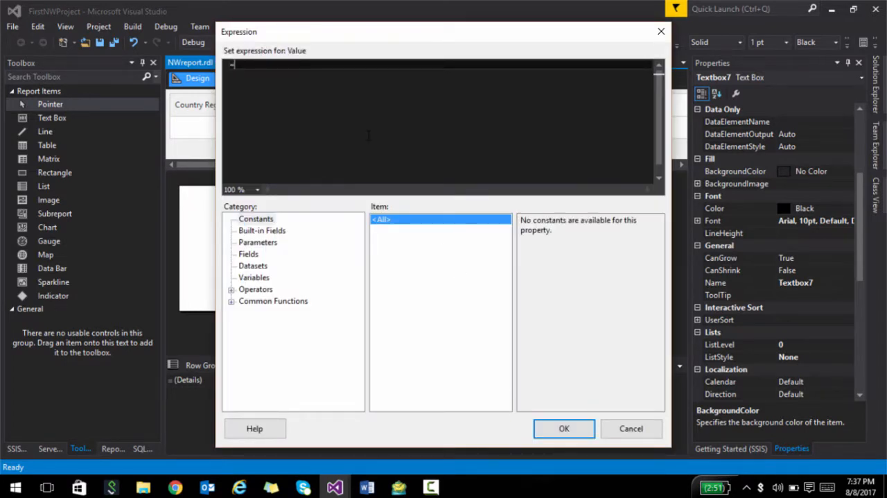
Label the text box 'Time of execution of report' followed by an execution-time placeholder
{"action": "left_click", "coordinate": [262, 219]}
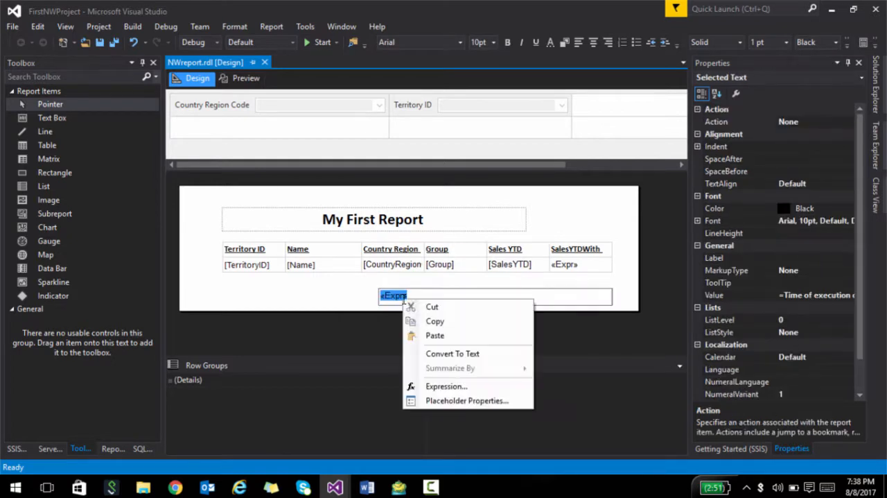
{"action": "left_click", "coordinate": [247, 78]}
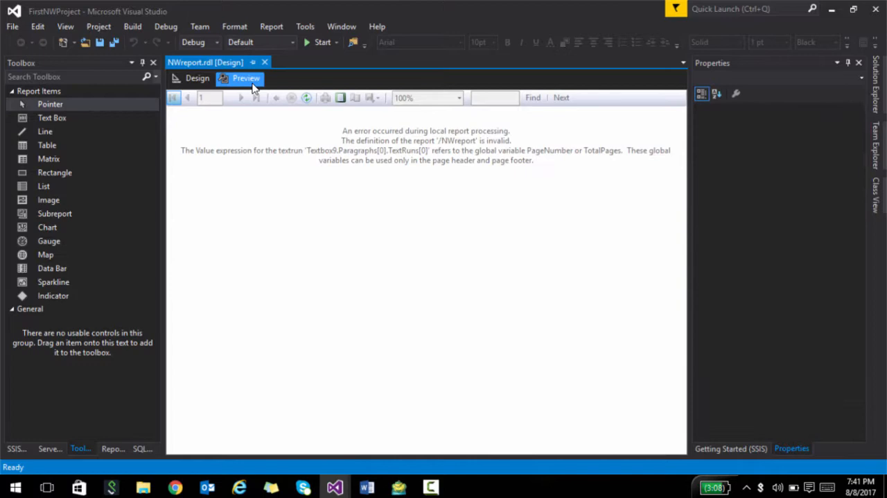
Return to the Design layout and select the language and page-number <Expr> text box
{"action": "left_click", "coordinate": [197, 78]}
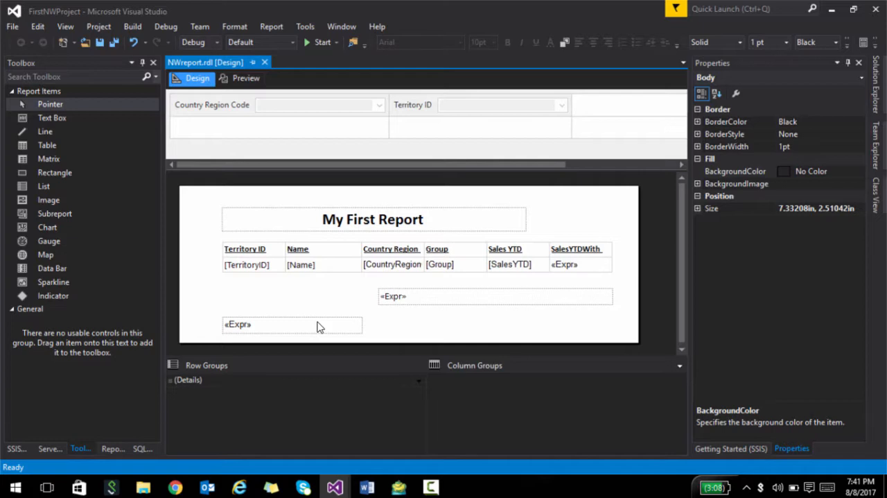
{"action": "left_click", "coordinate": [291, 323]}
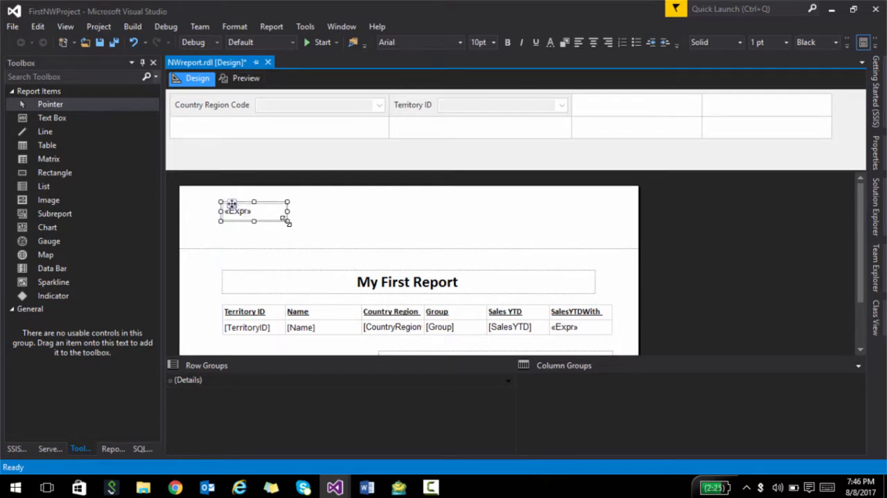
Preview the report for Country Region Code US, Territory ID 2
{"action": "left_click", "coordinate": [245, 77]}
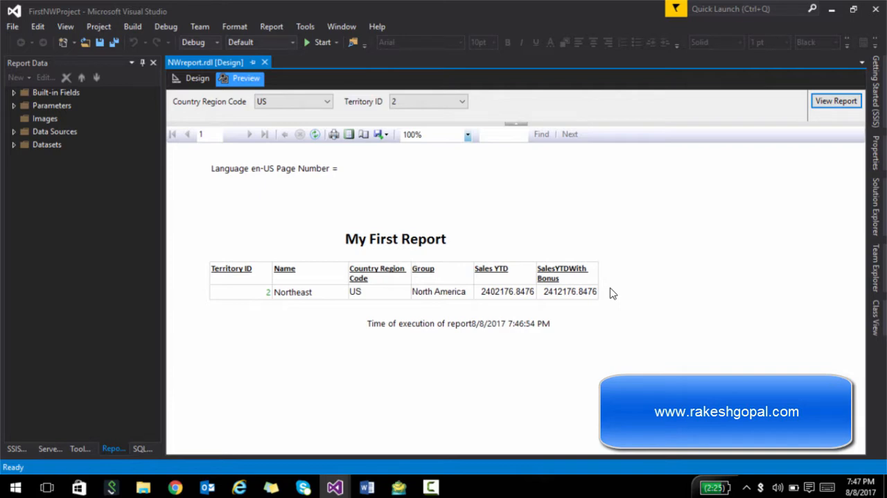